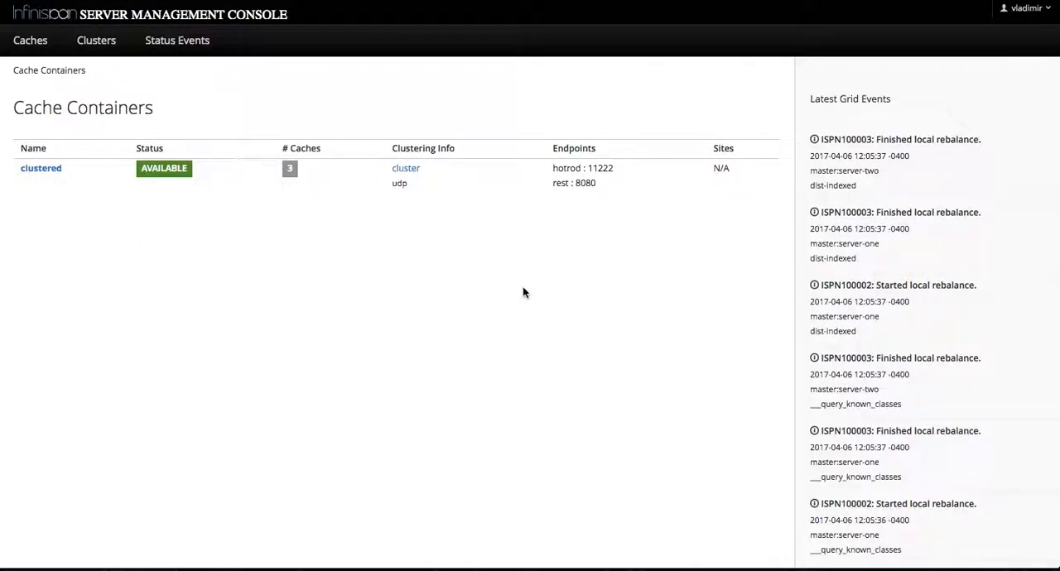
mouse_move(370, 263)
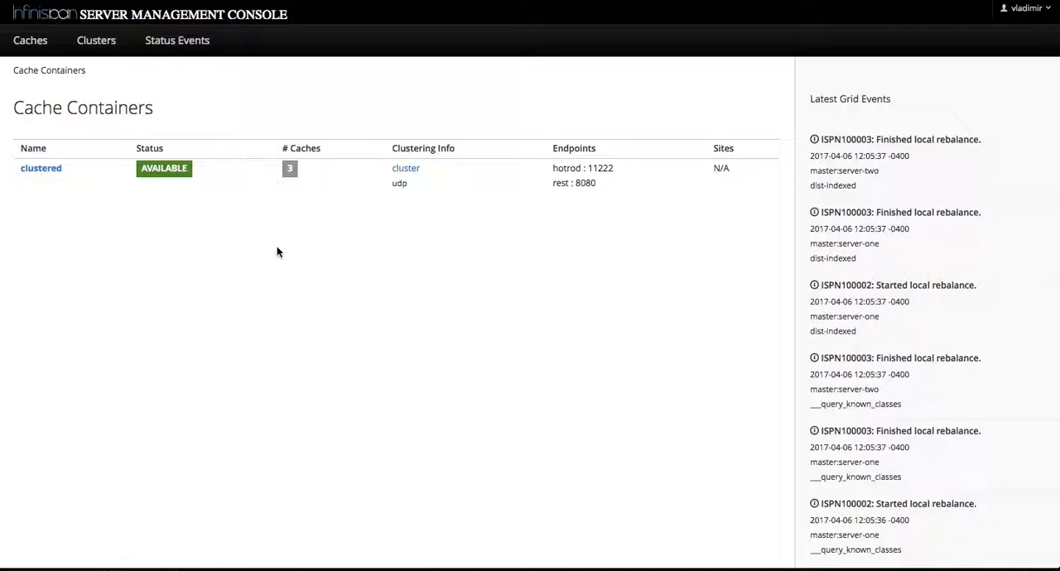
mouse_move(86, 178)
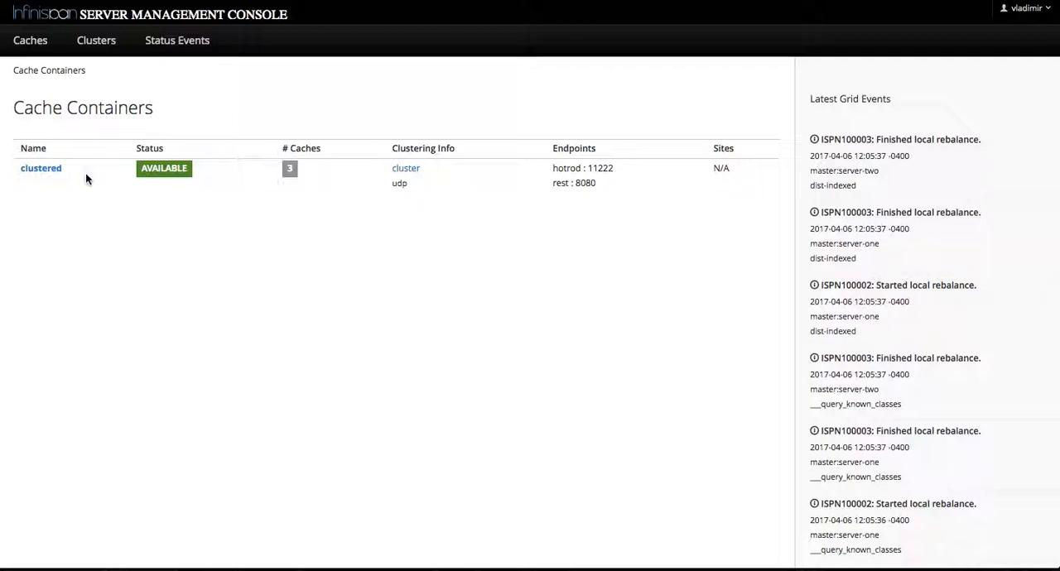
- Open the 'clustered' cache container to list its default, dist-indexed and repl caches
click(41, 168)
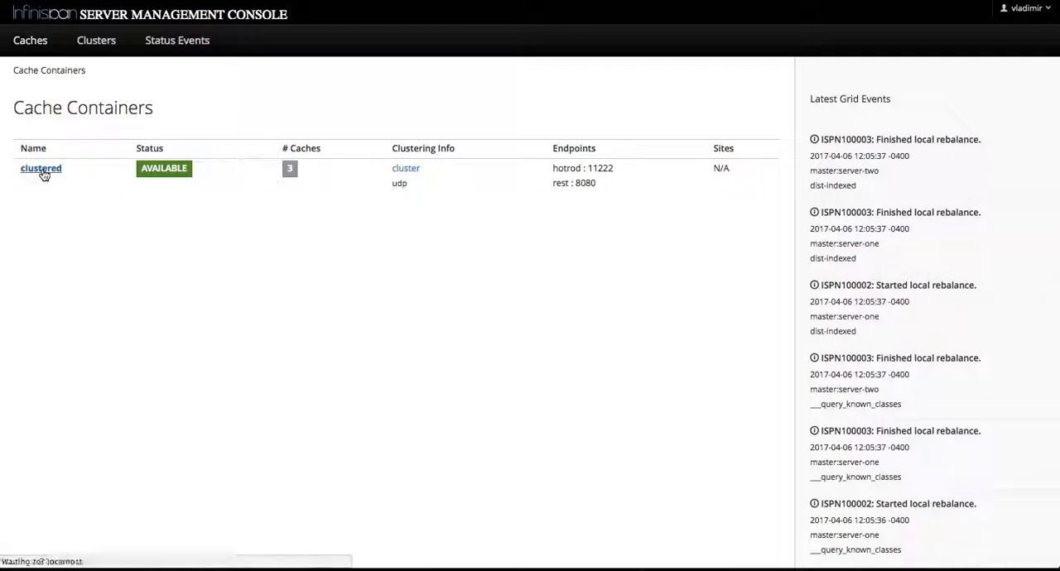
click(41, 168)
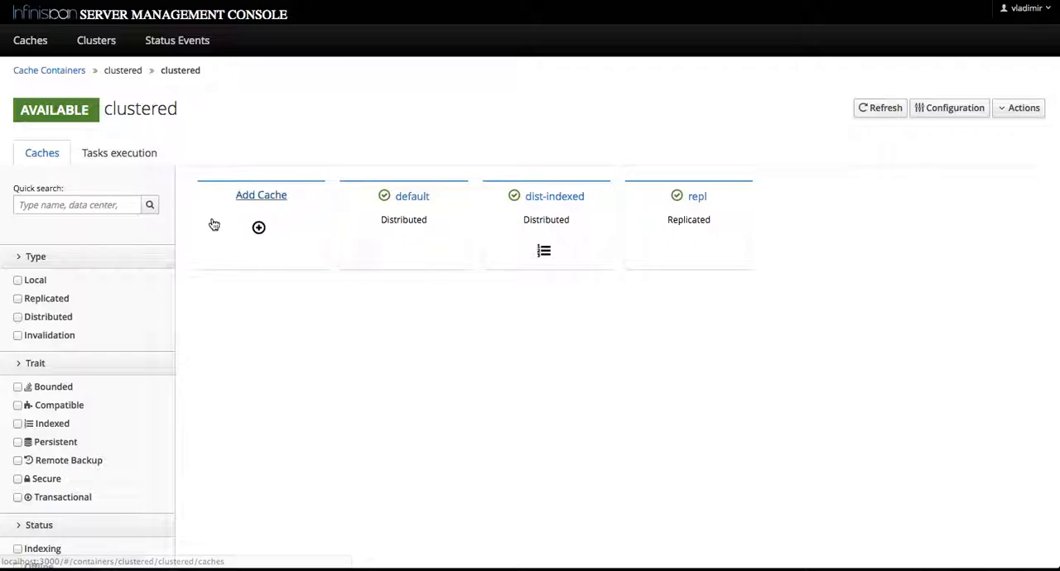
mouse_move(258, 227)
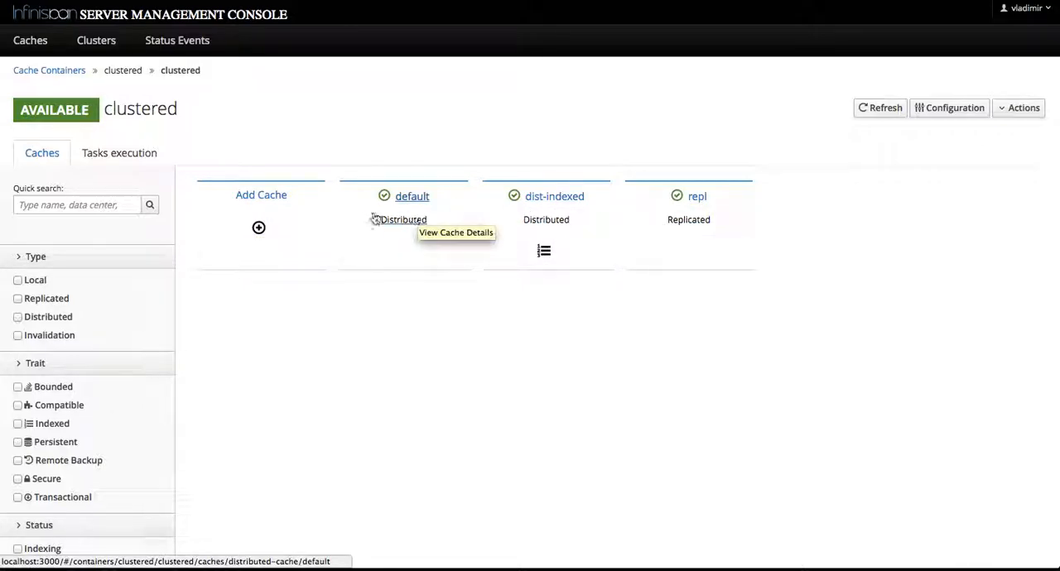
mouse_move(261, 211)
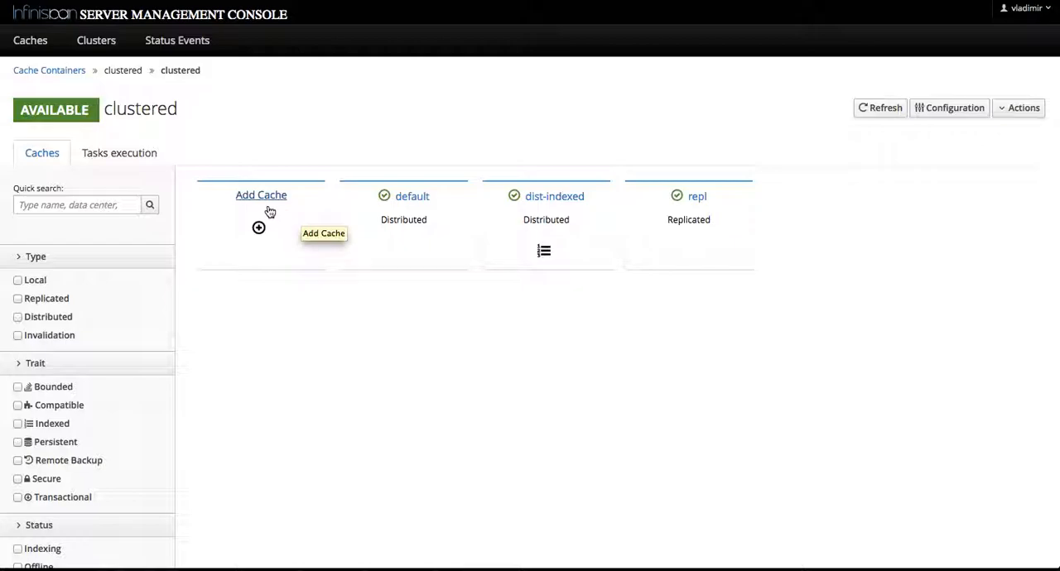
- Create and confirm a cache named distmem using the memory-bounded base configuration
click(261, 195)
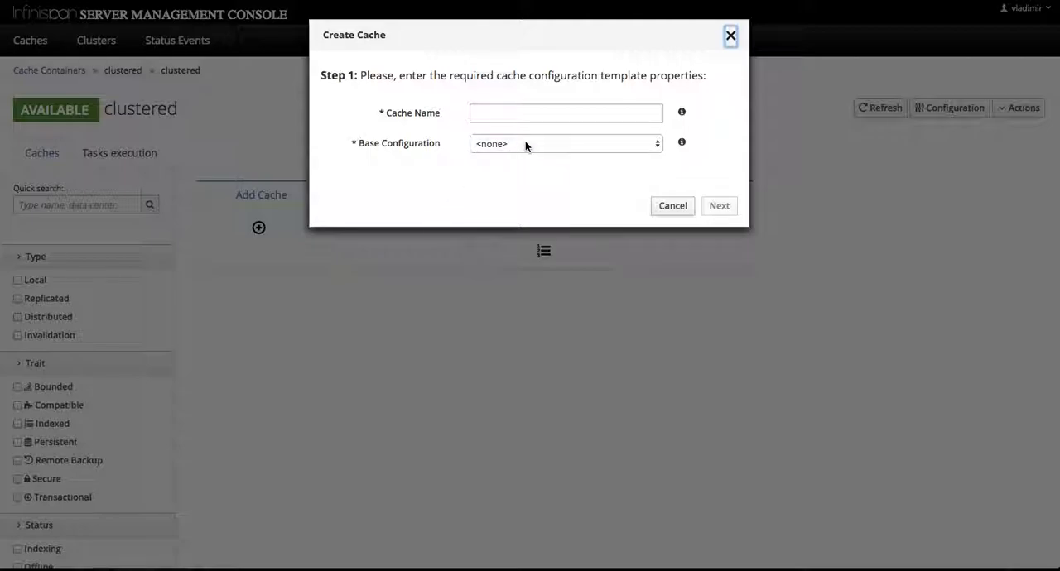
click(565, 144)
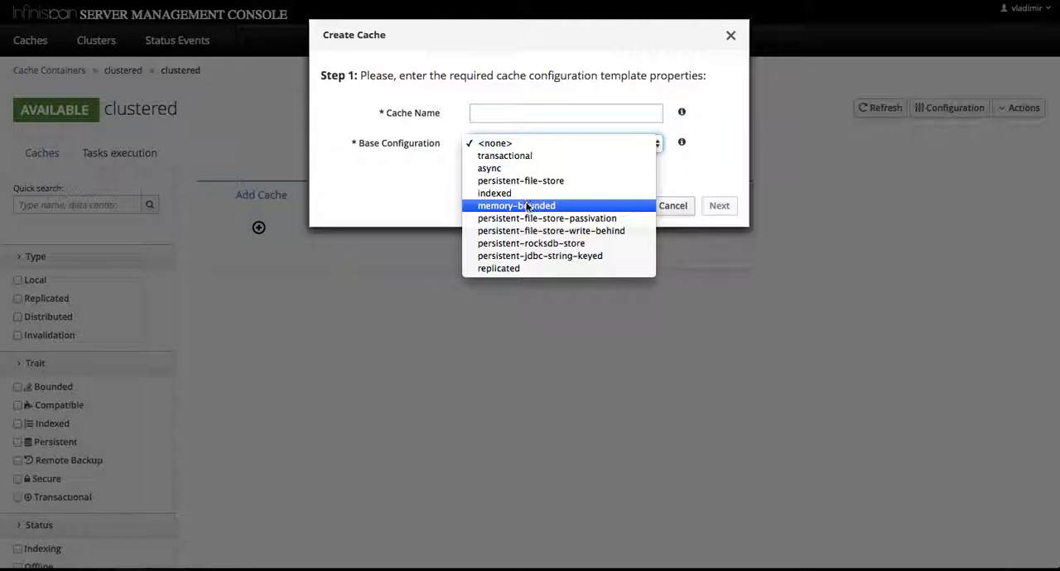
click(516, 206)
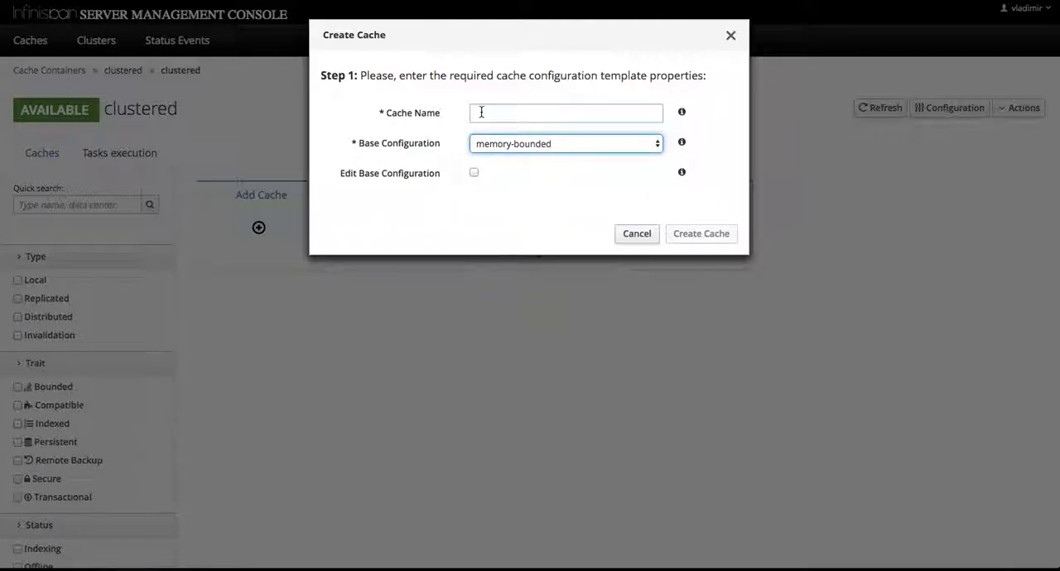
text(d)
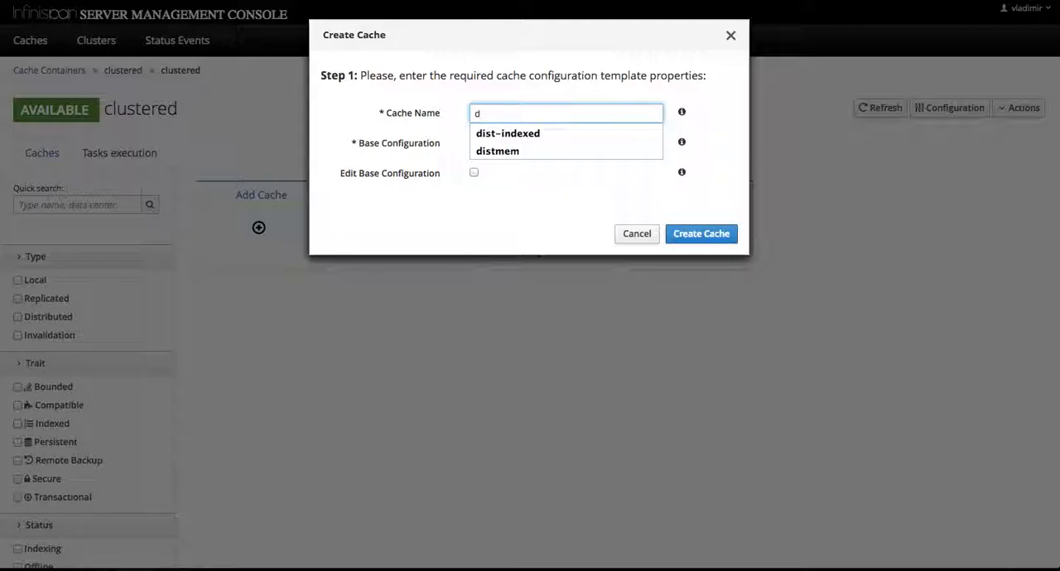
click(497, 151)
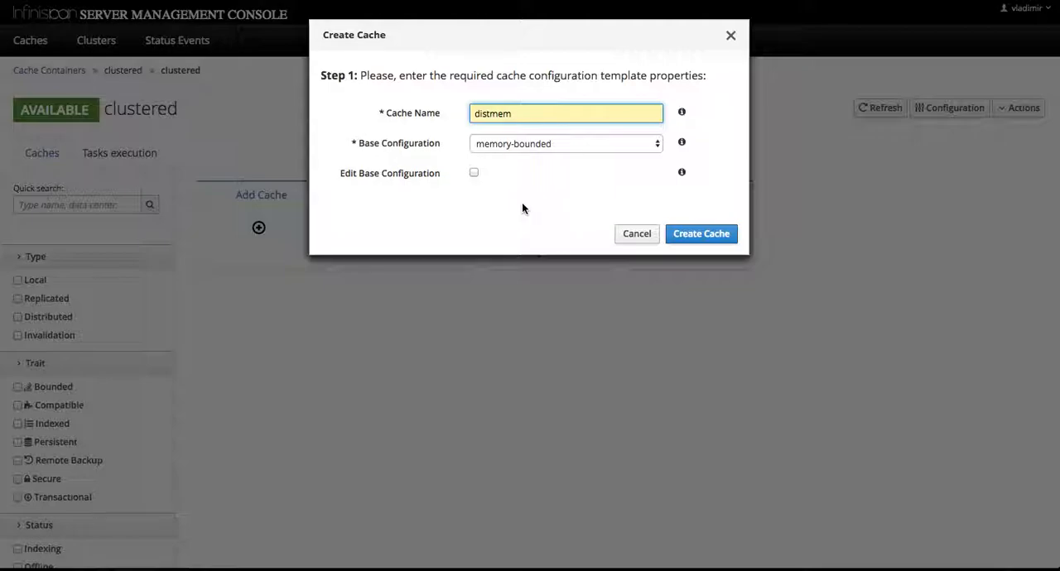
click(700, 234)
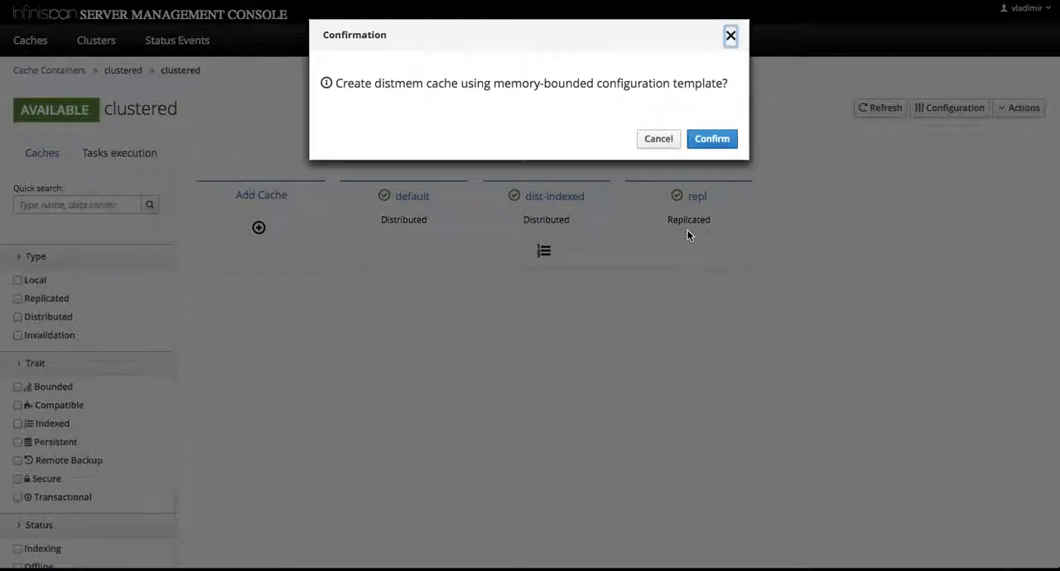
click(710, 138)
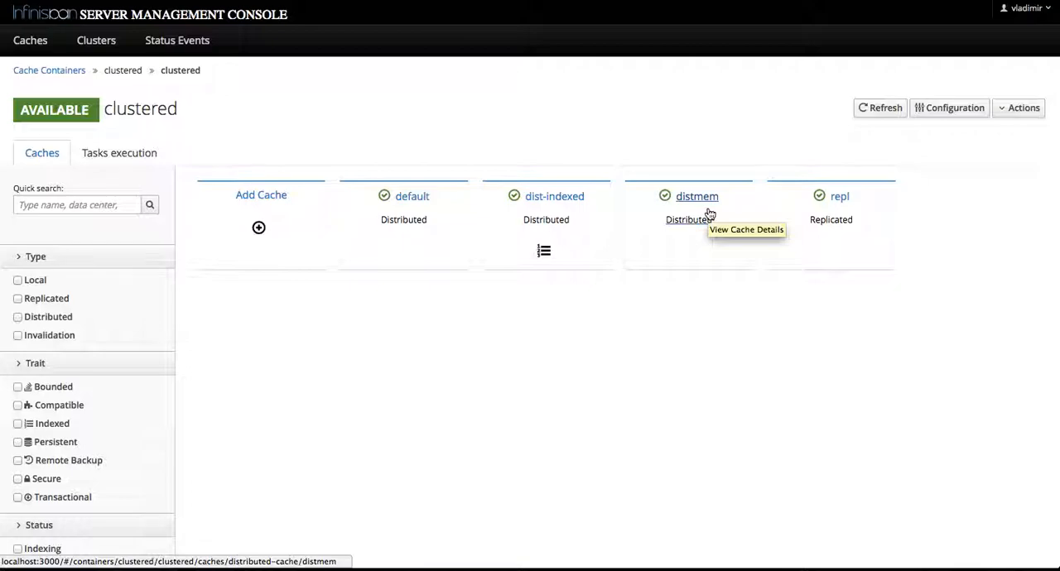
mouse_move(259, 249)
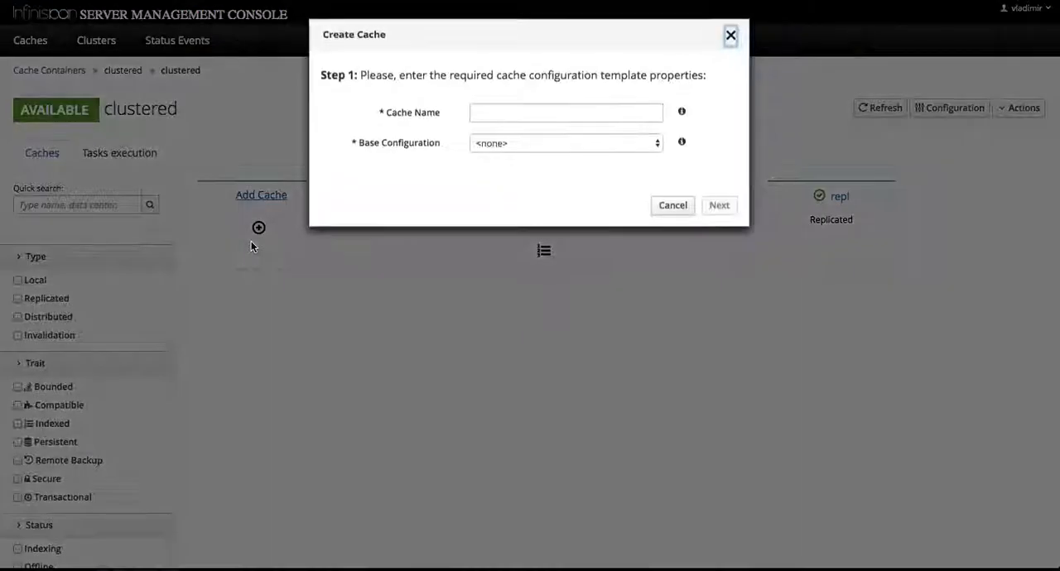
- Name the cache distmem2 on the memory-bounded base, with Edit Base Configuration ticked
click(566, 143)
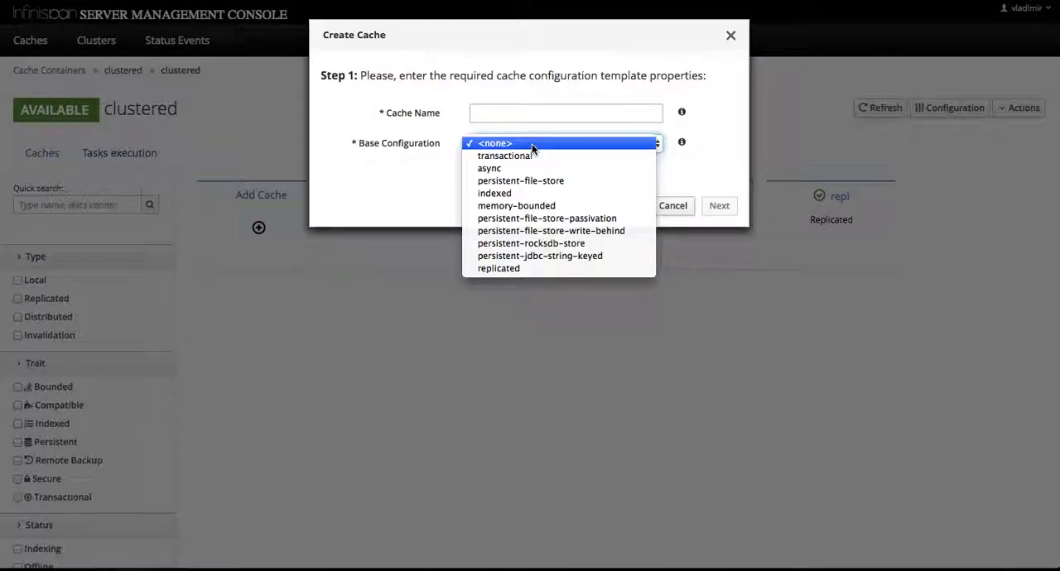
mouse_move(516, 205)
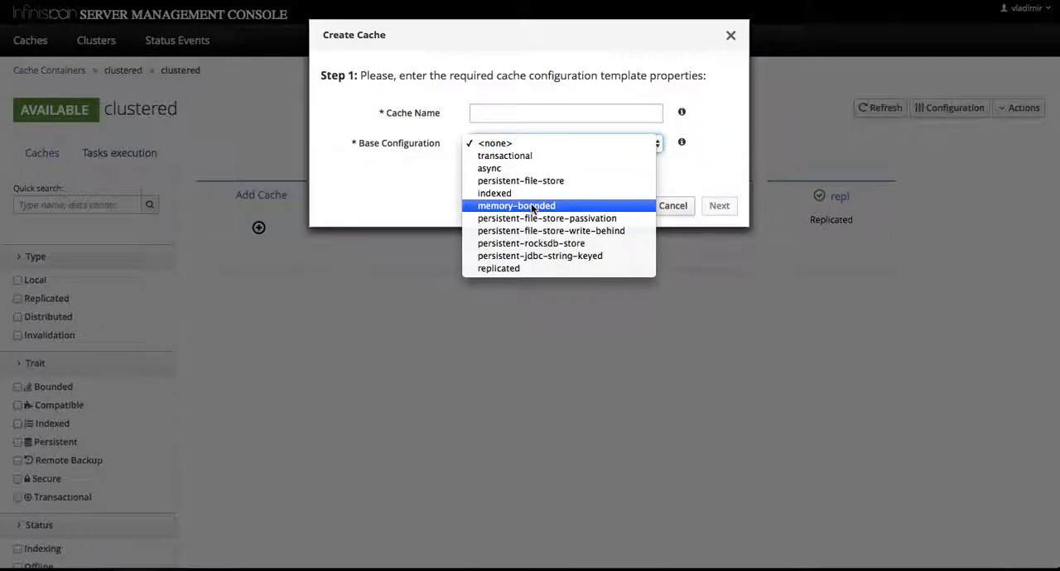
click(516, 205)
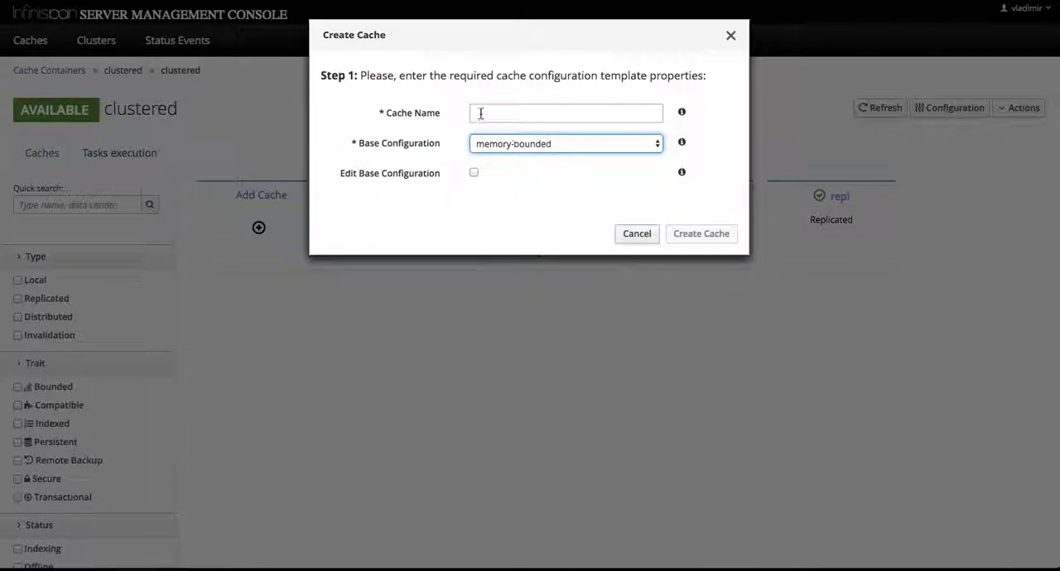
click(566, 113)
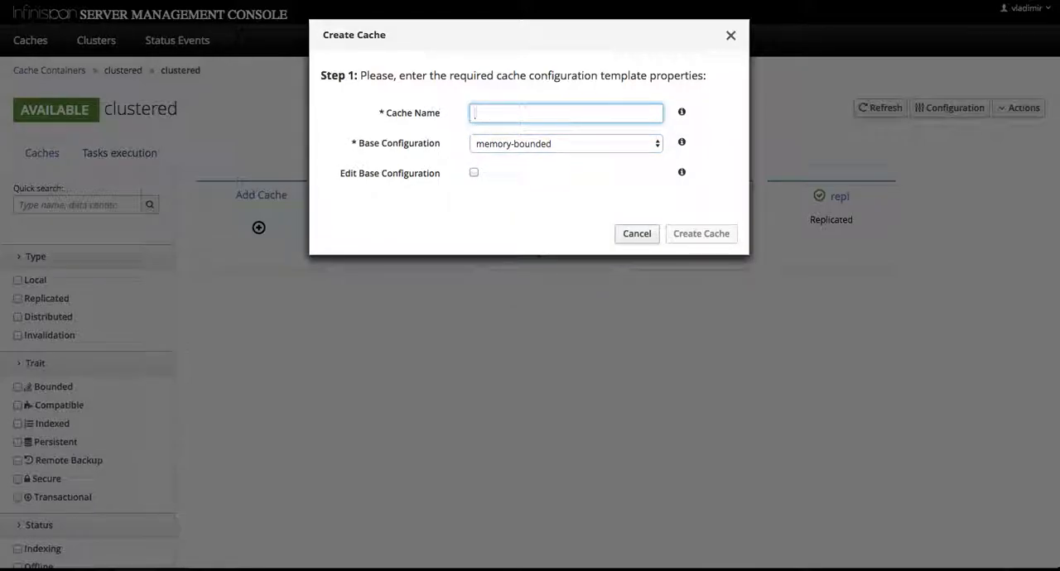
text(distmem2)
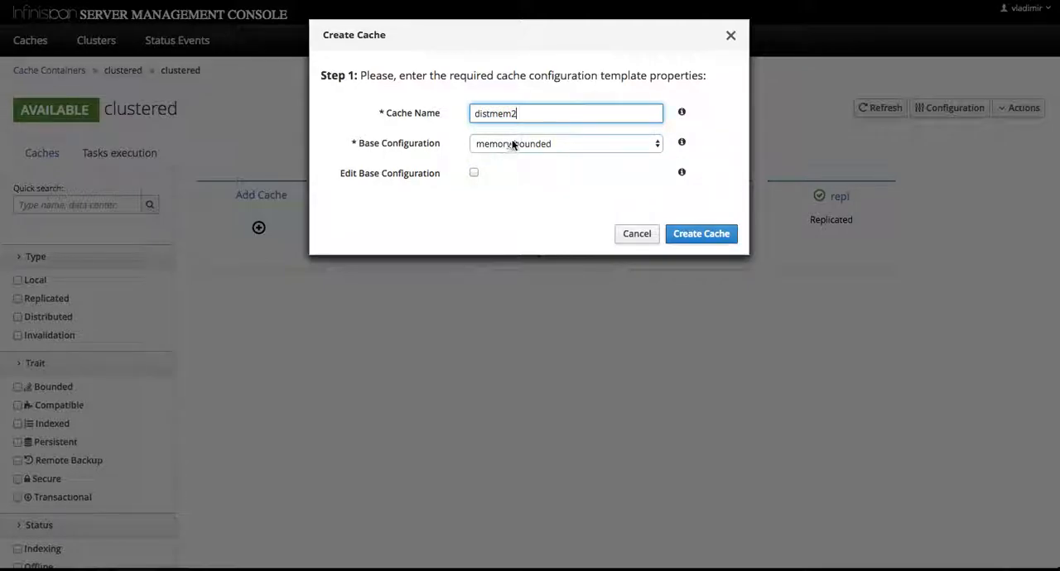
click(474, 173)
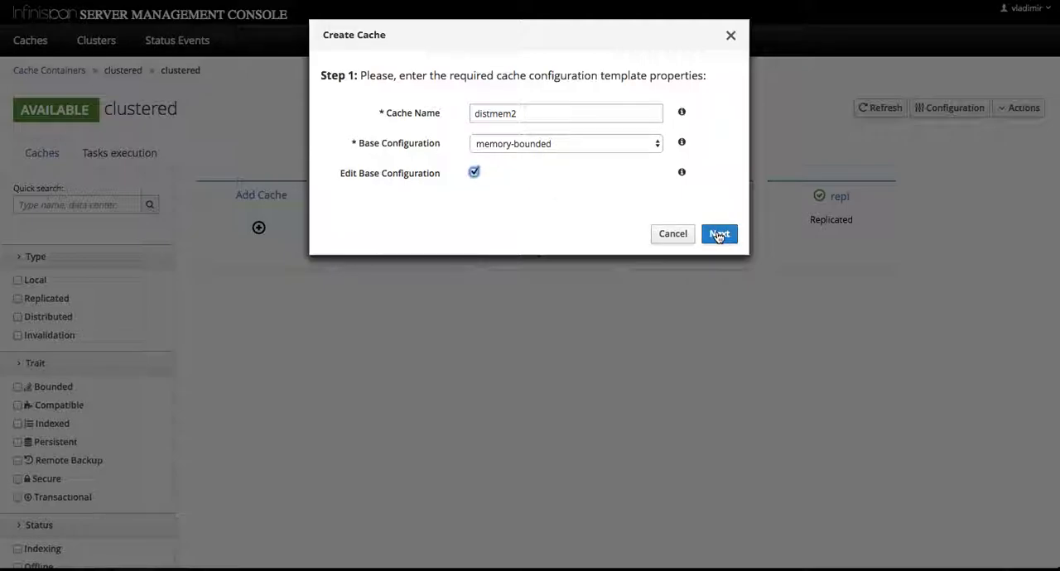
- Open the distmem2 configuration editor, glance at Locking, then return to General settings
click(718, 234)
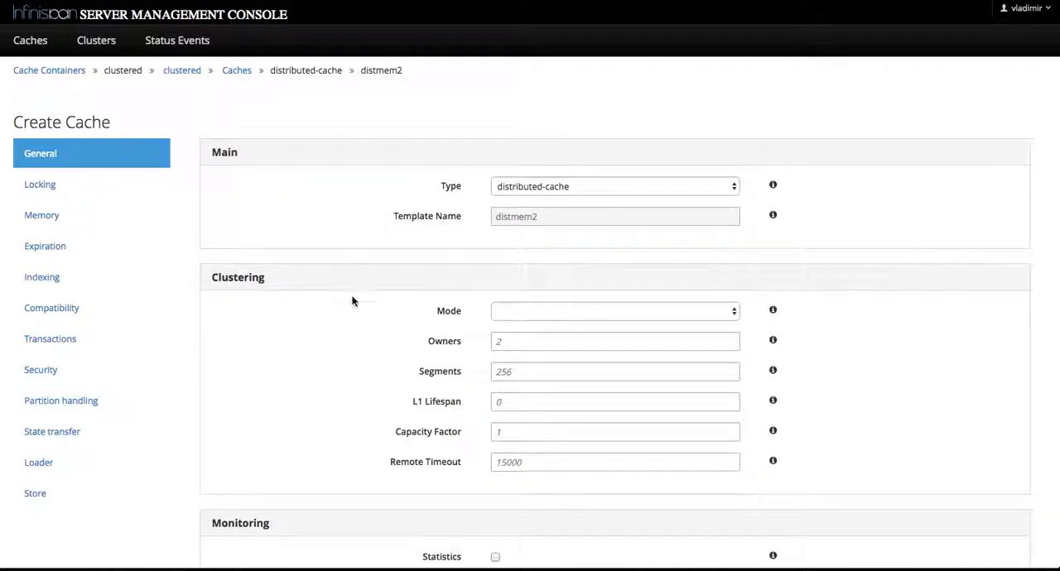
scroll(down, 3)
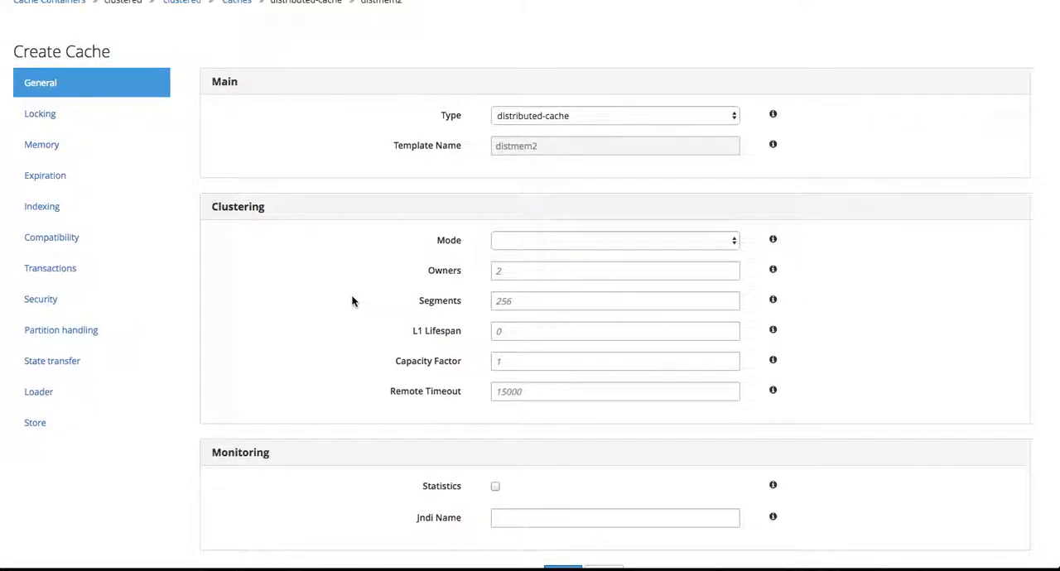
click(40, 113)
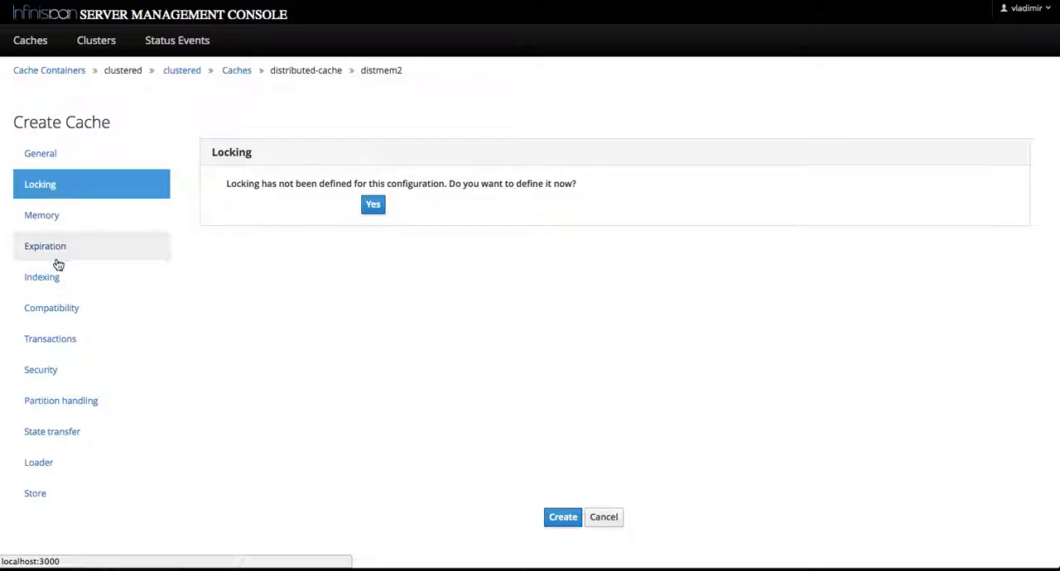
mouse_move(54, 339)
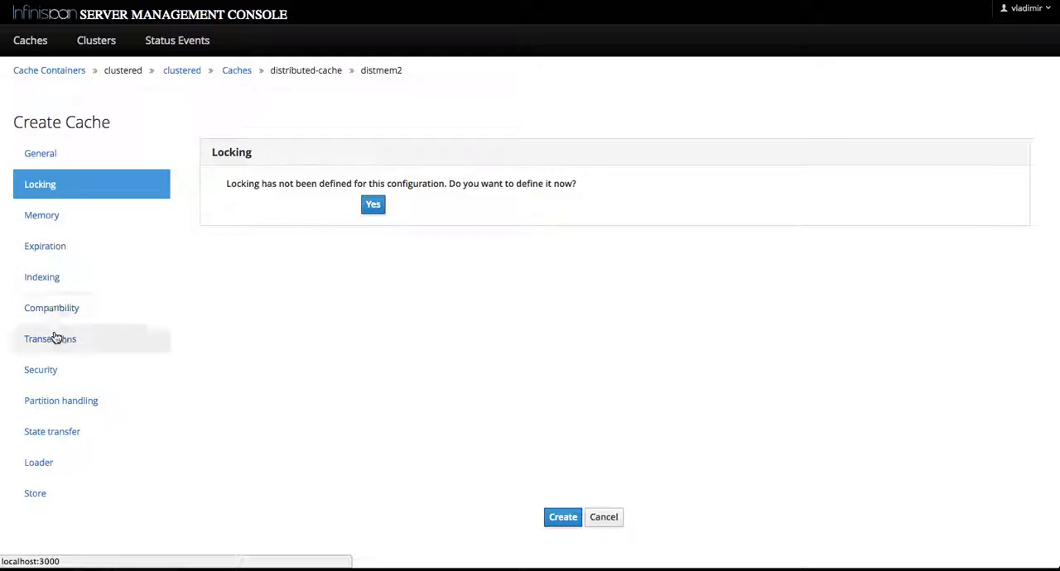
click(40, 154)
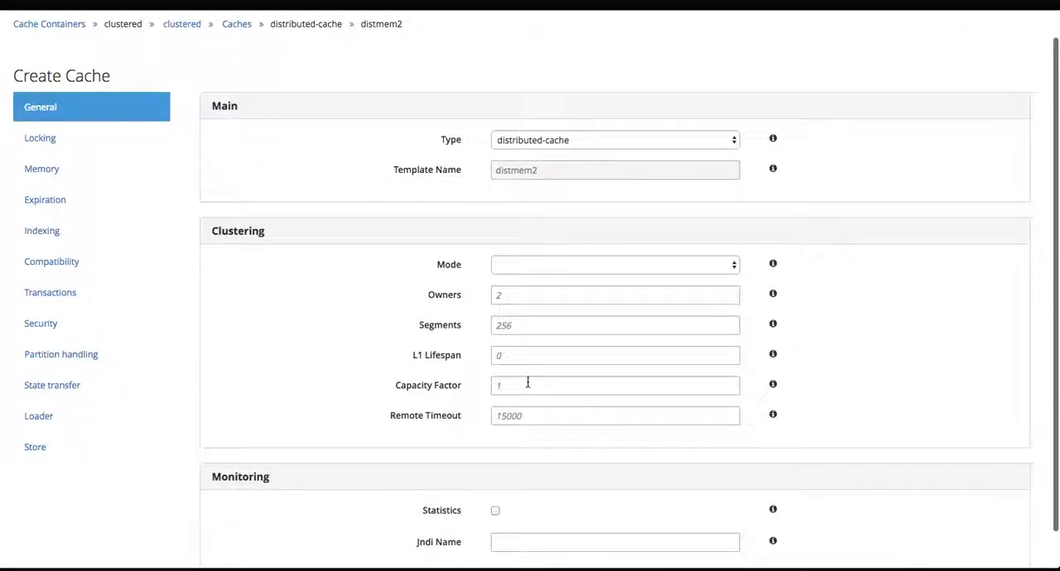
scroll(down, 3)
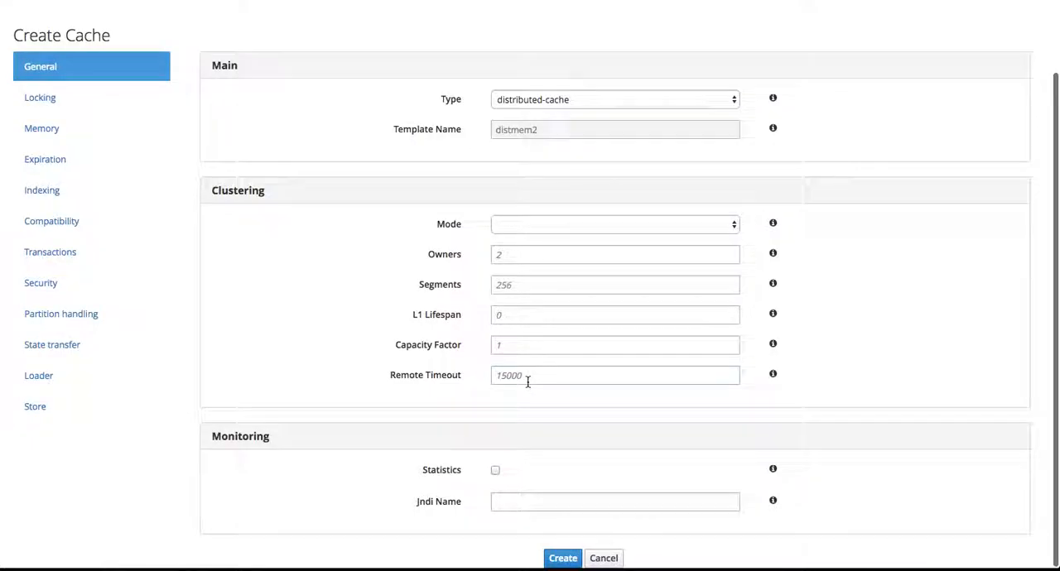
- Set distmem2's remote timeout to 20000, then create and confirm the cache
click(614, 375)
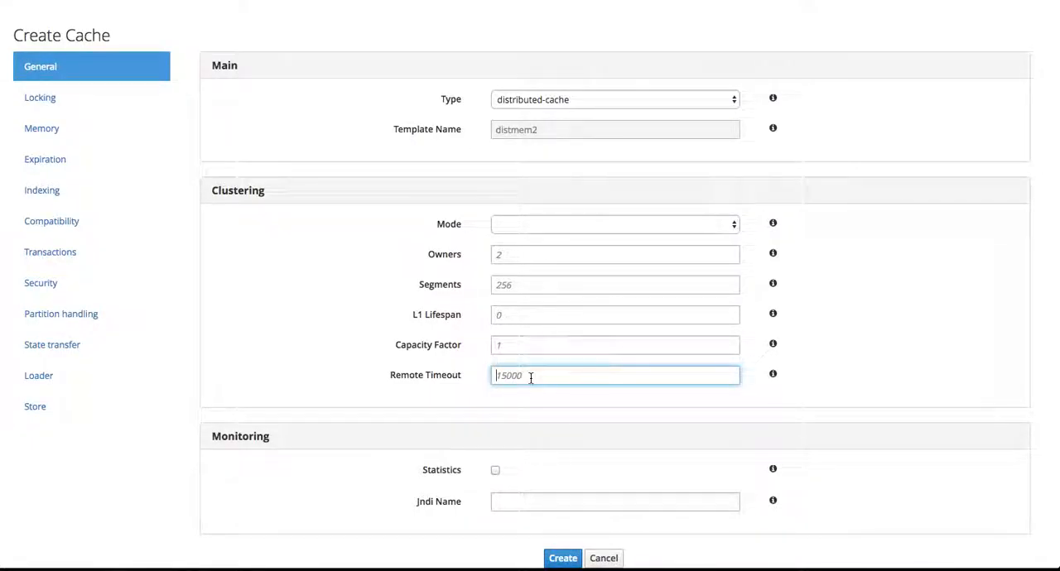
text(20000)
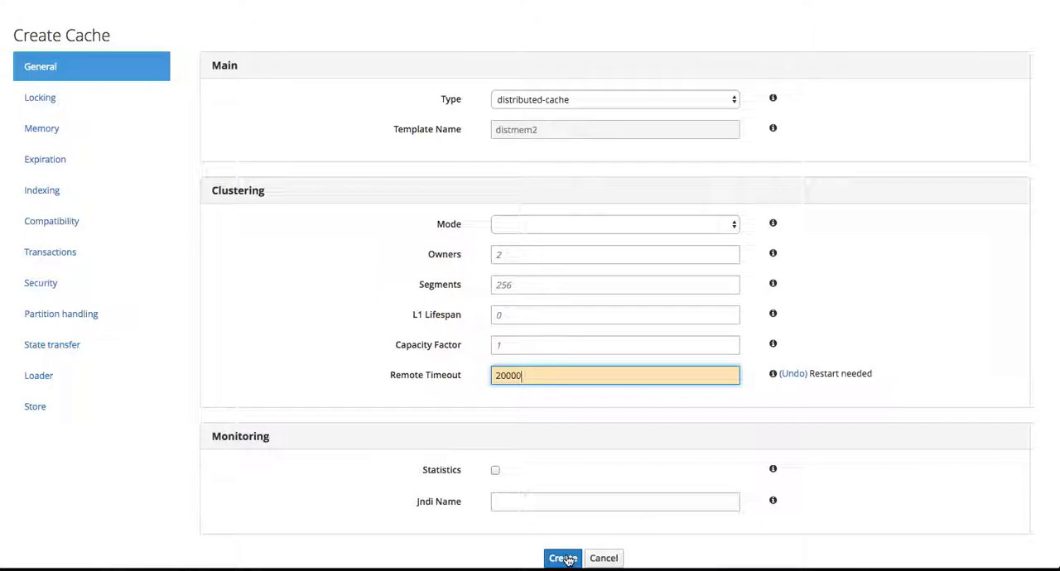
click(562, 558)
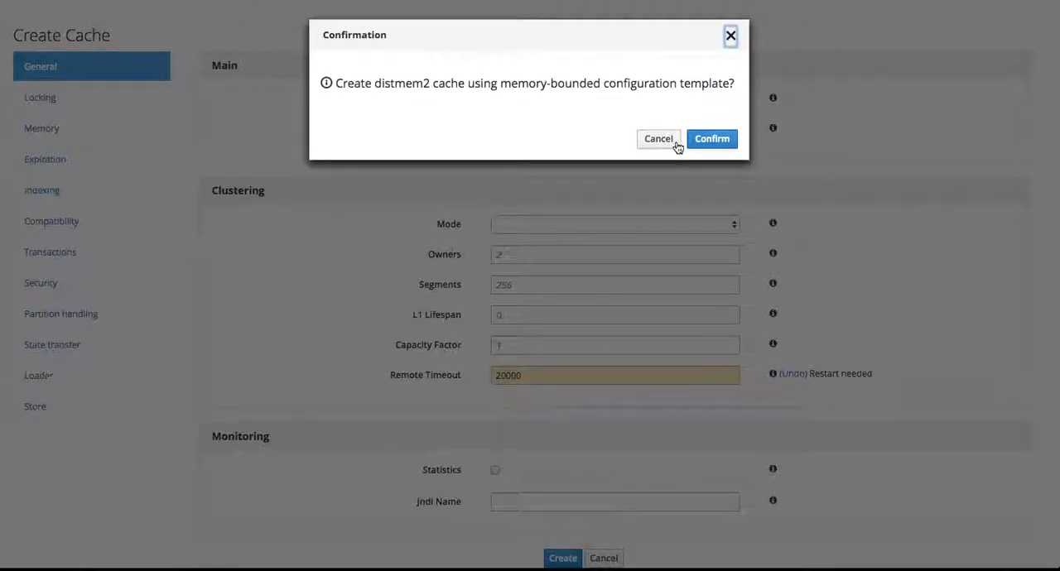
click(711, 138)
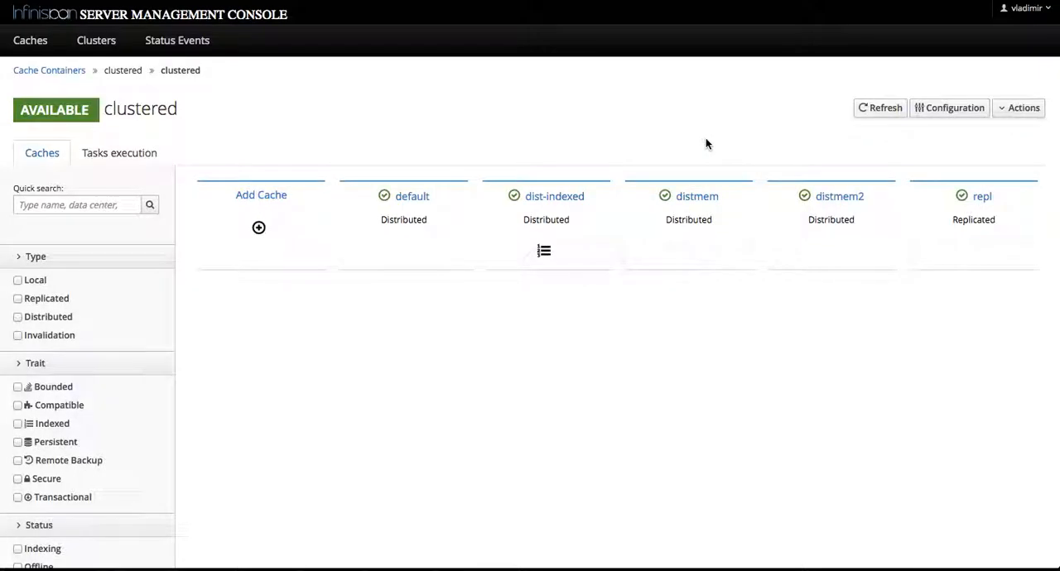
mouse_move(839, 197)
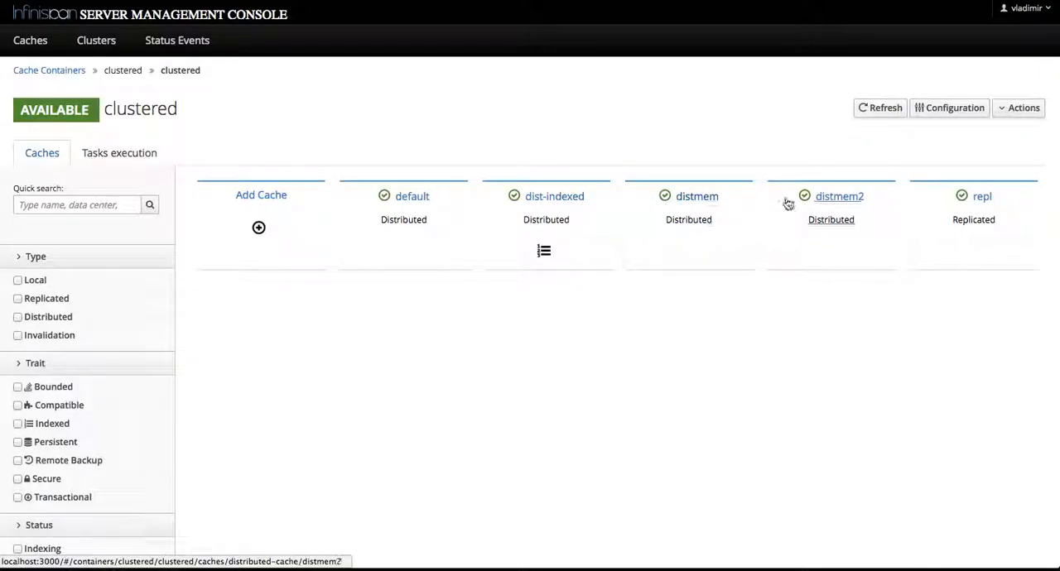
mouse_move(820, 220)
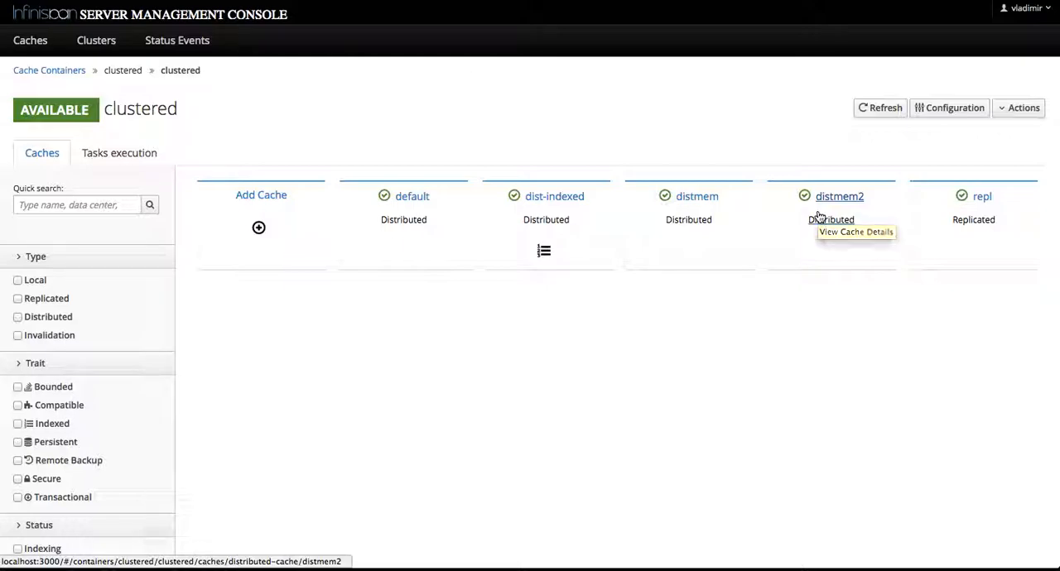
mouse_move(831, 219)
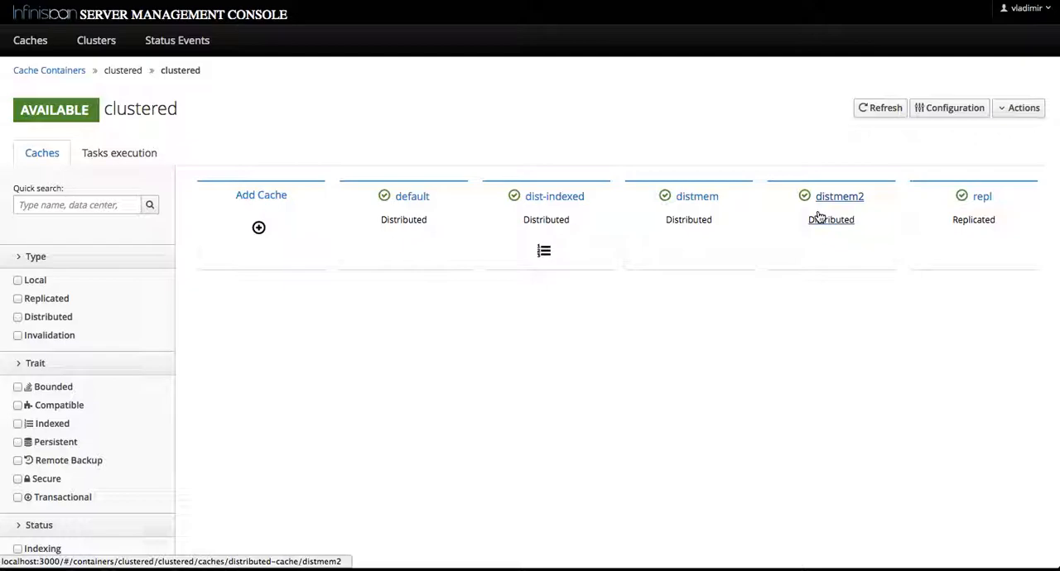
mouse_move(837, 233)
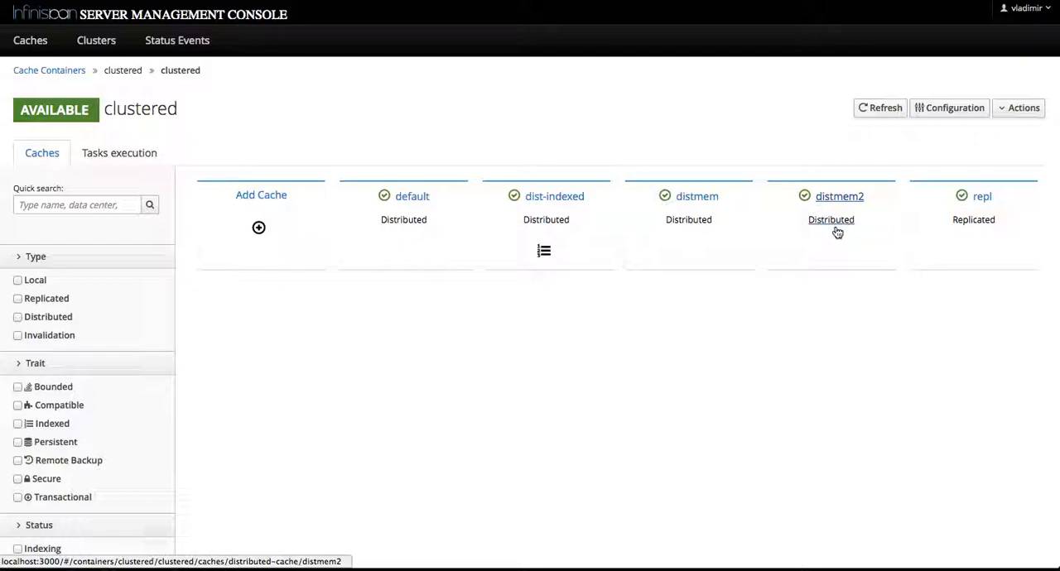